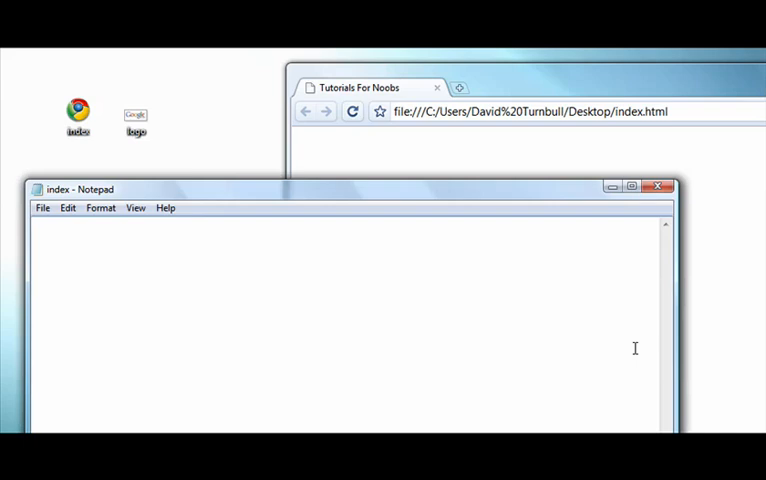
Step: Write <img src="" /> on the first line and place the cursor inside the empty quotes
text(<img)
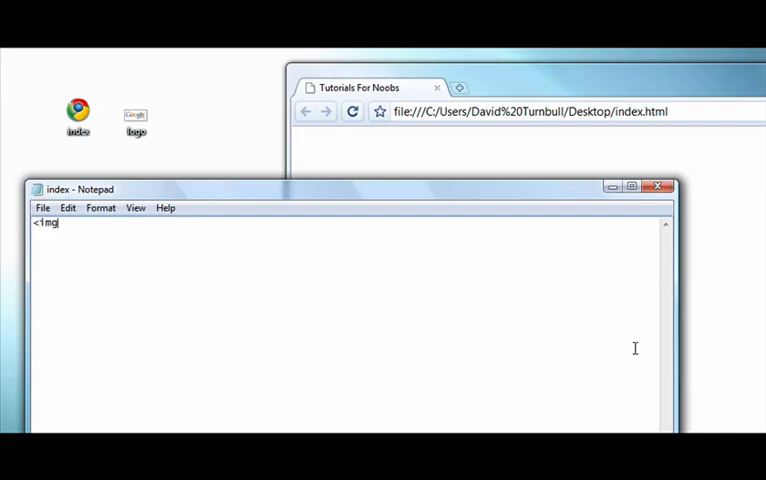
text(s)
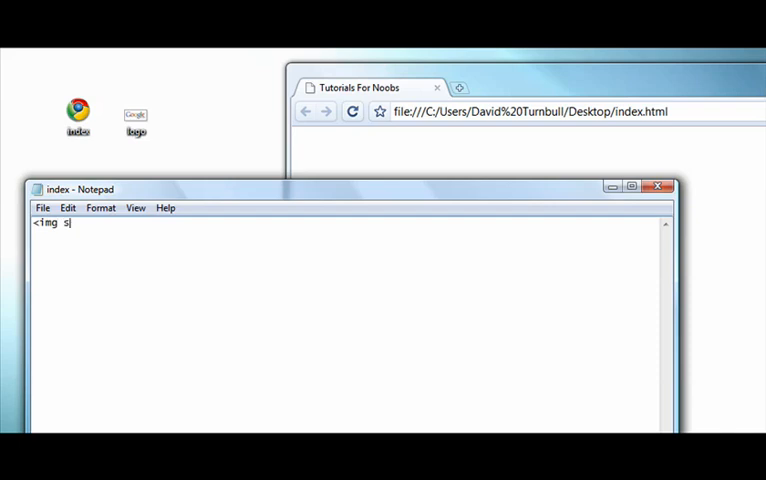
text(rc)
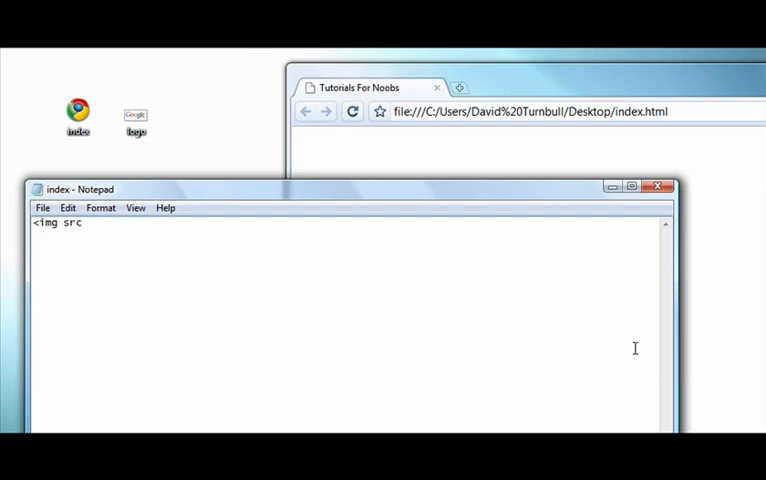
text(=)
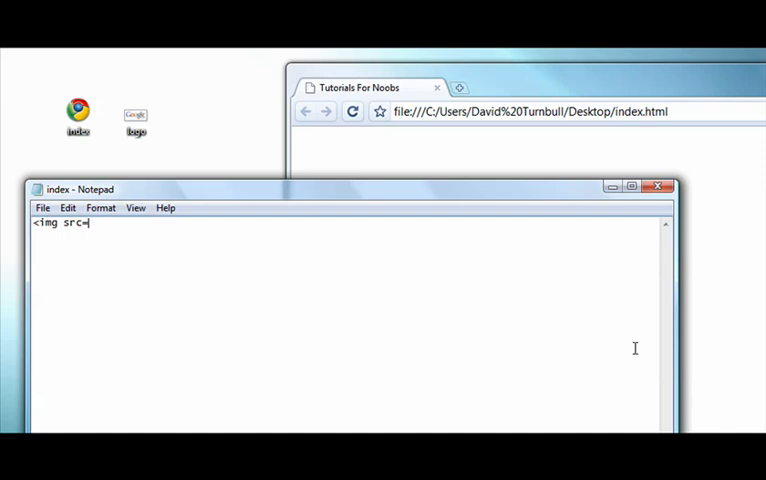
text("")
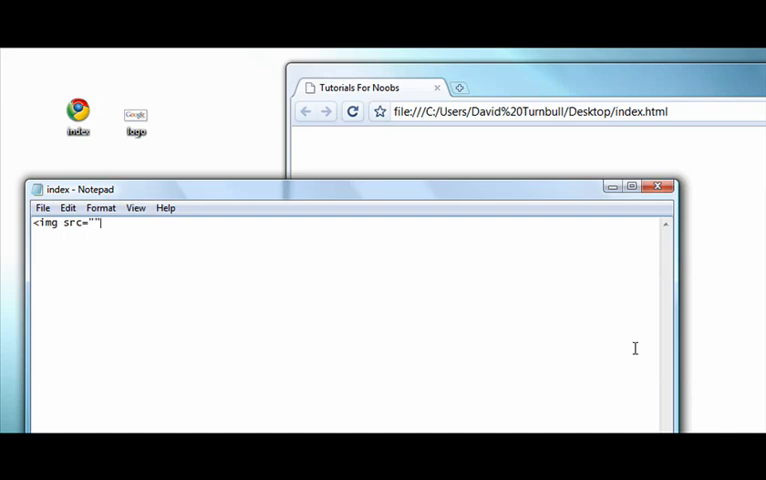
text(/>)
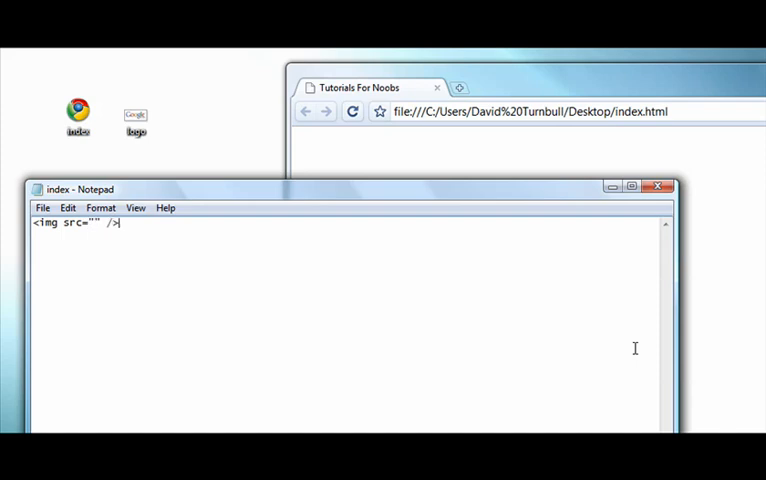
click(92, 224)
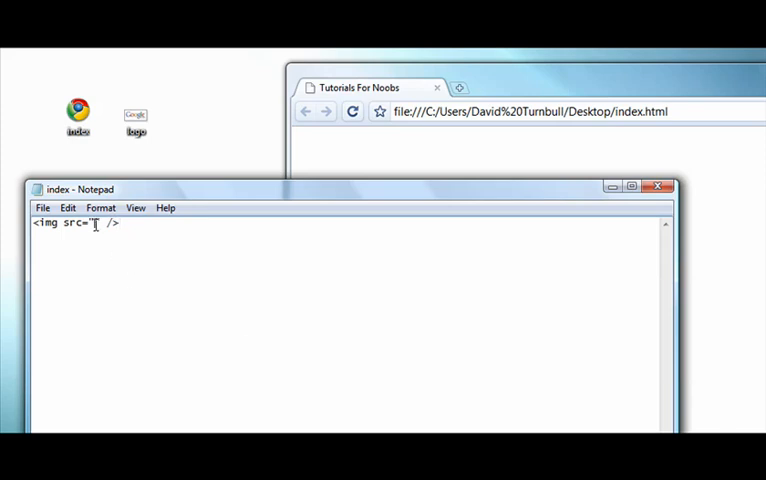
Step: Fill the src with logo.gif after checking the file name, then reload Chrome to show the logo
click(136, 116)
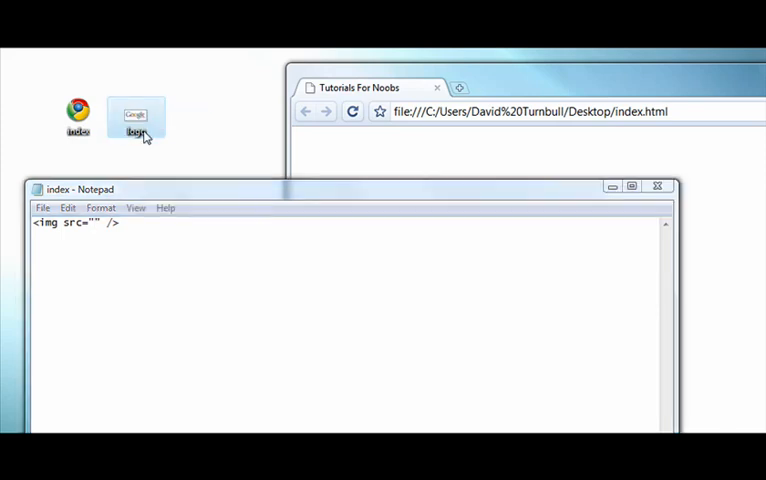
mouse_move(152, 140)
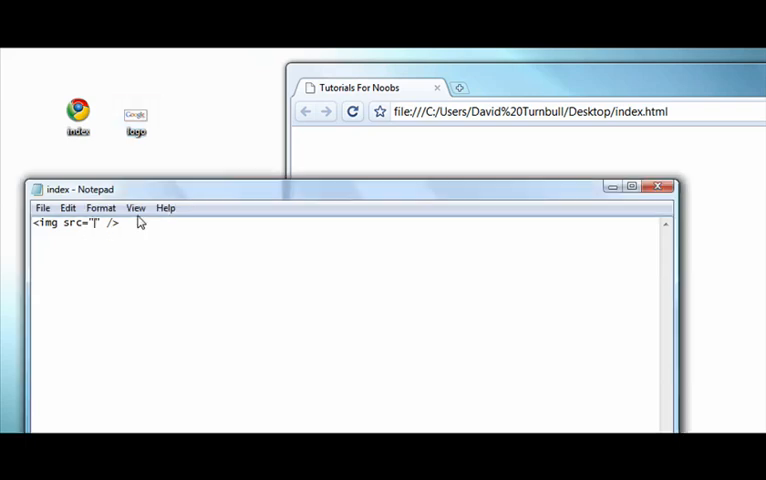
text(logo.gif)
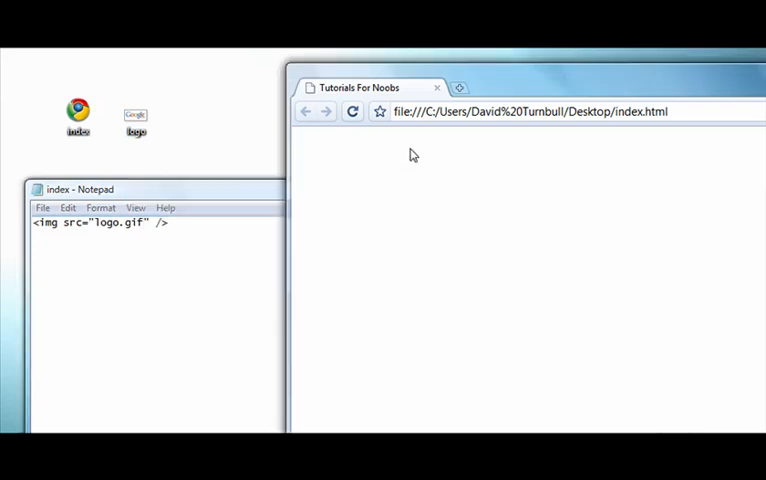
click(352, 112)
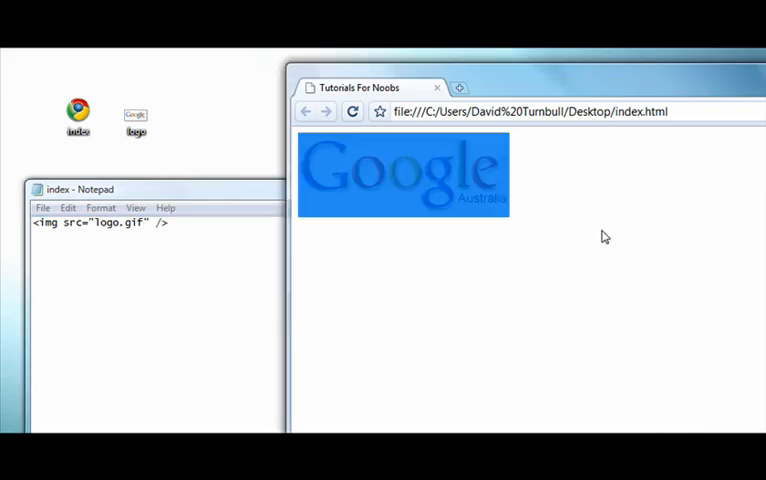
right_click(208, 132)
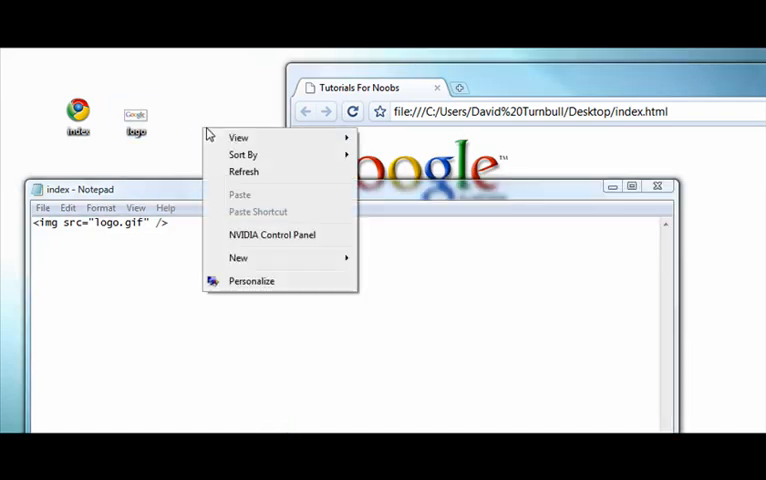
Step: Create a desktop folder named images for the logo and change the src to images/logo.gif
click(238, 256)
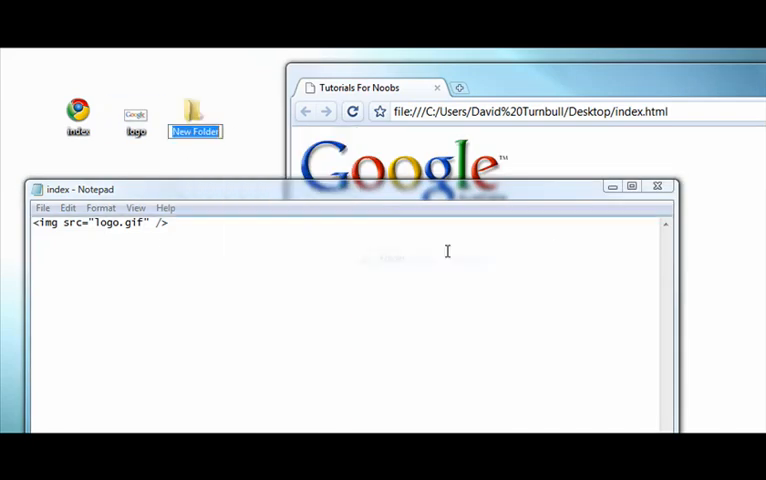
text(images)
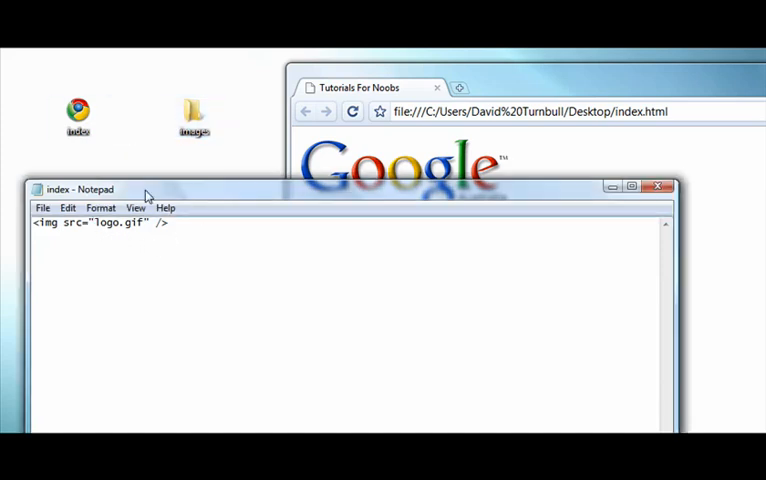
text(images/)
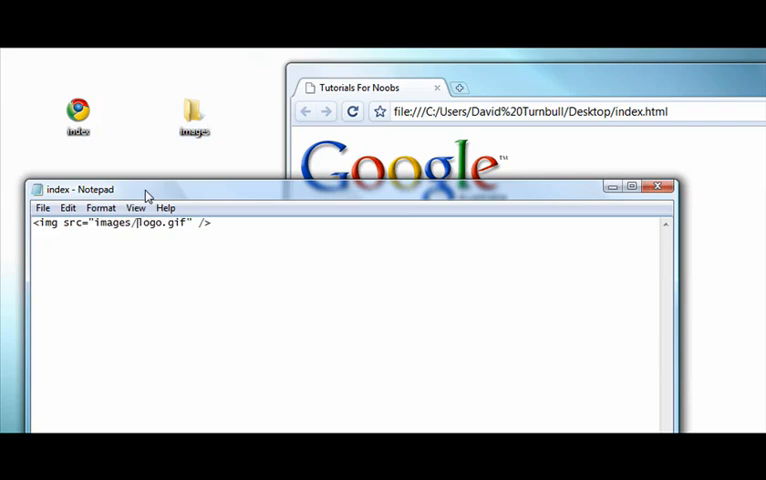
mouse_move(472, 100)
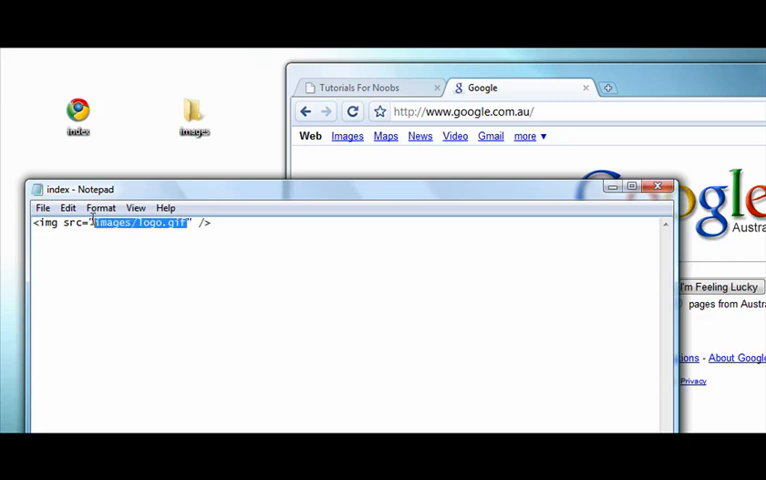
Step: Return to the index.html tab in Chrome to view the logo loaded from the google.com.au address
click(364, 88)
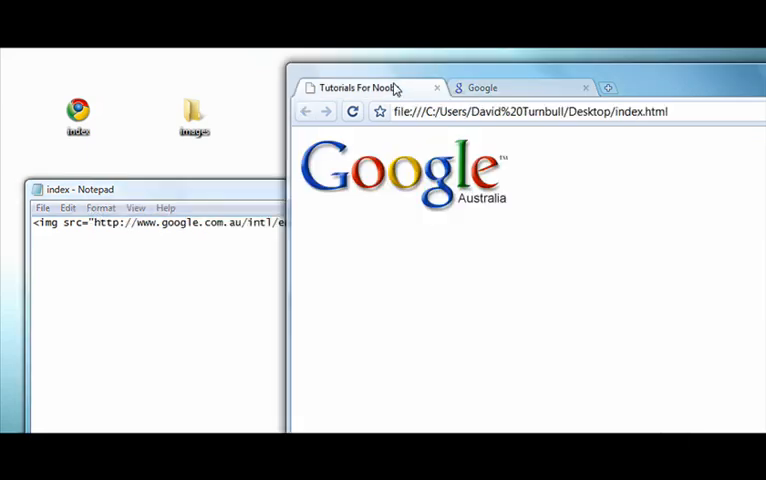